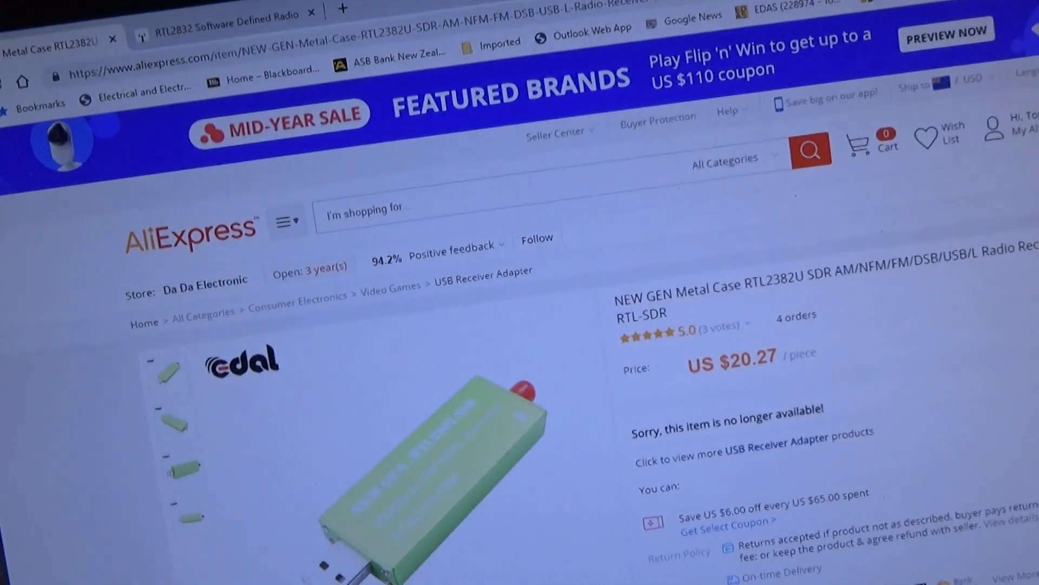
Scroll the web page down to the Elonics E4000 quadrature sampling detector block diagram.
scroll(down, 3)
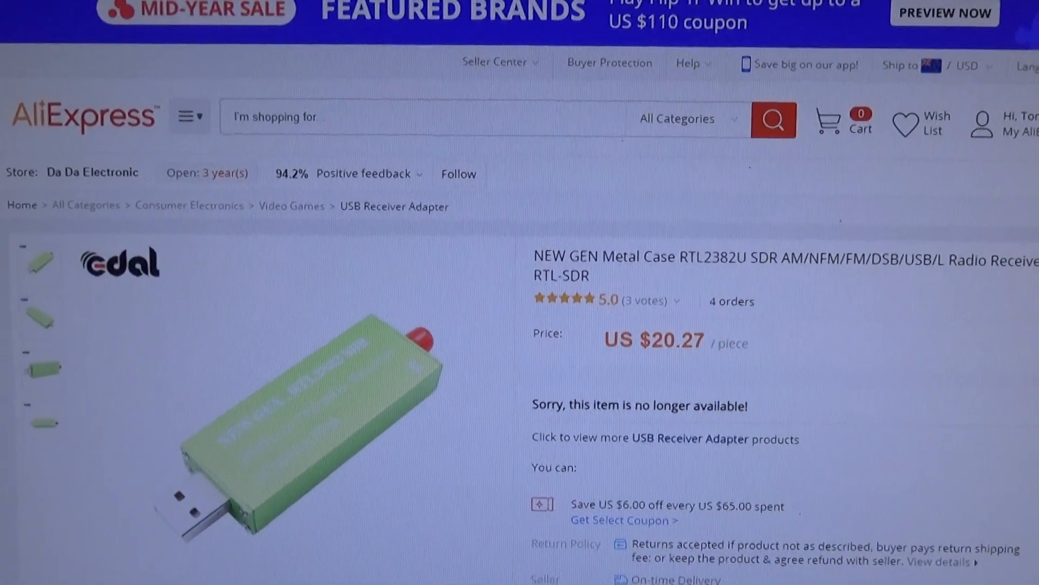
scroll(down, 3)
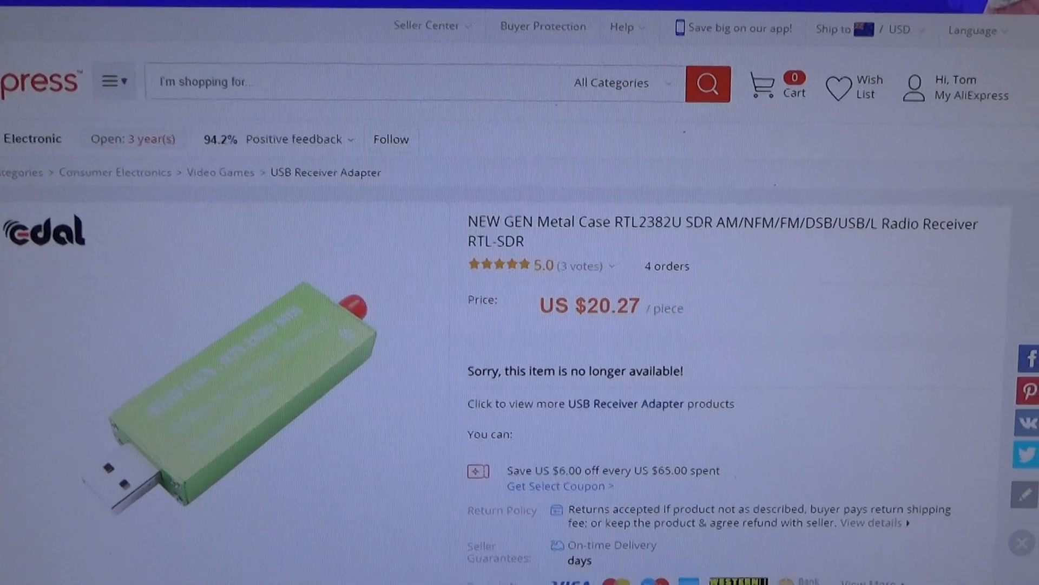
scroll(down, 3)
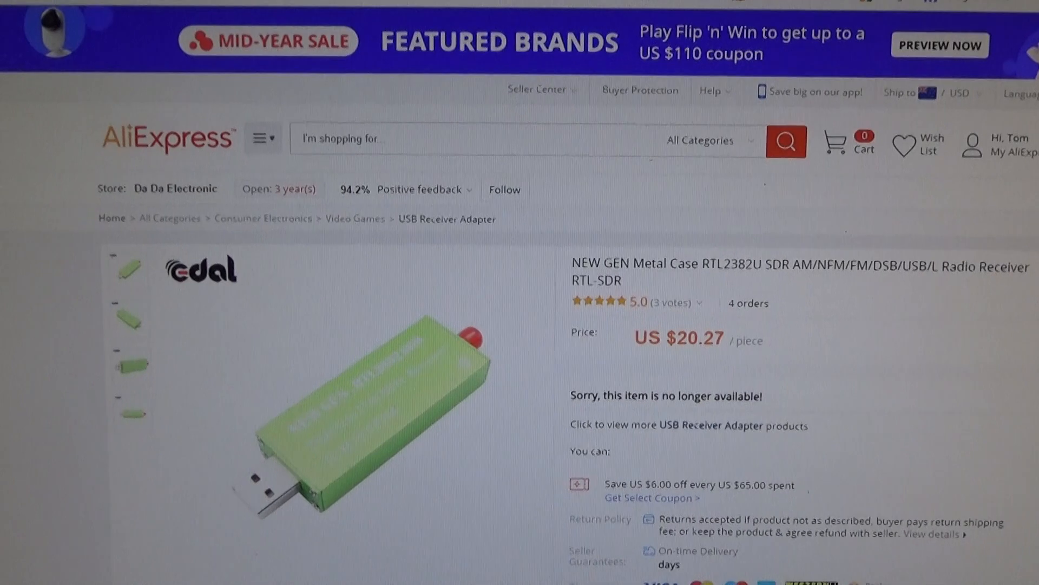
scroll(down, 3)
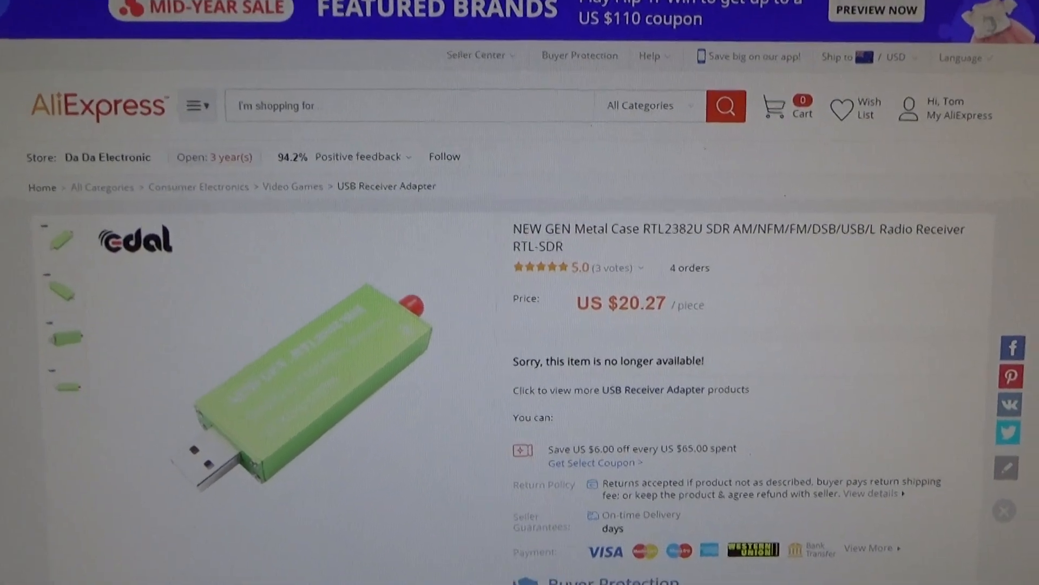
scroll(down, 3)
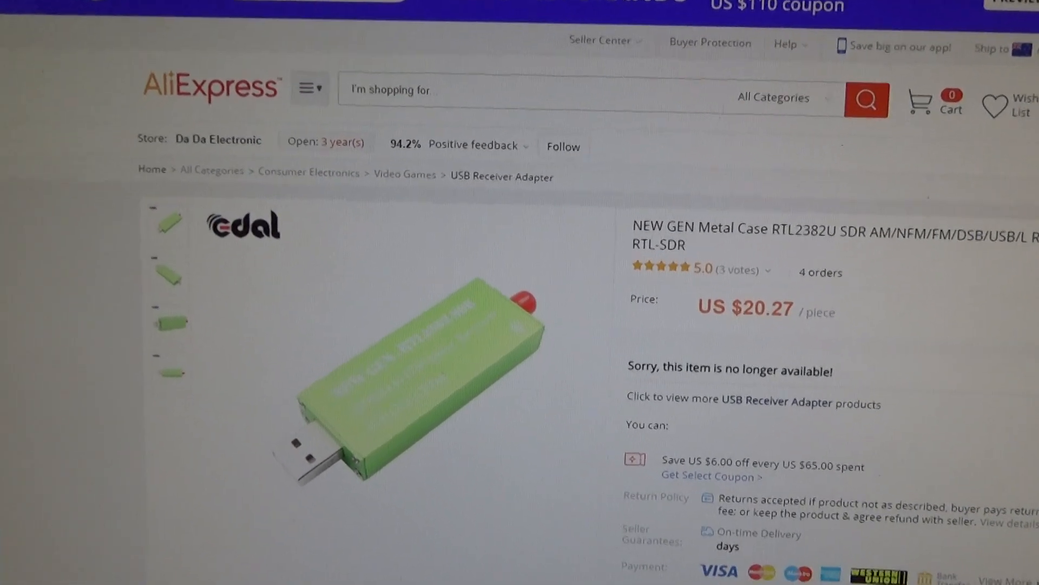
scroll(down, 3)
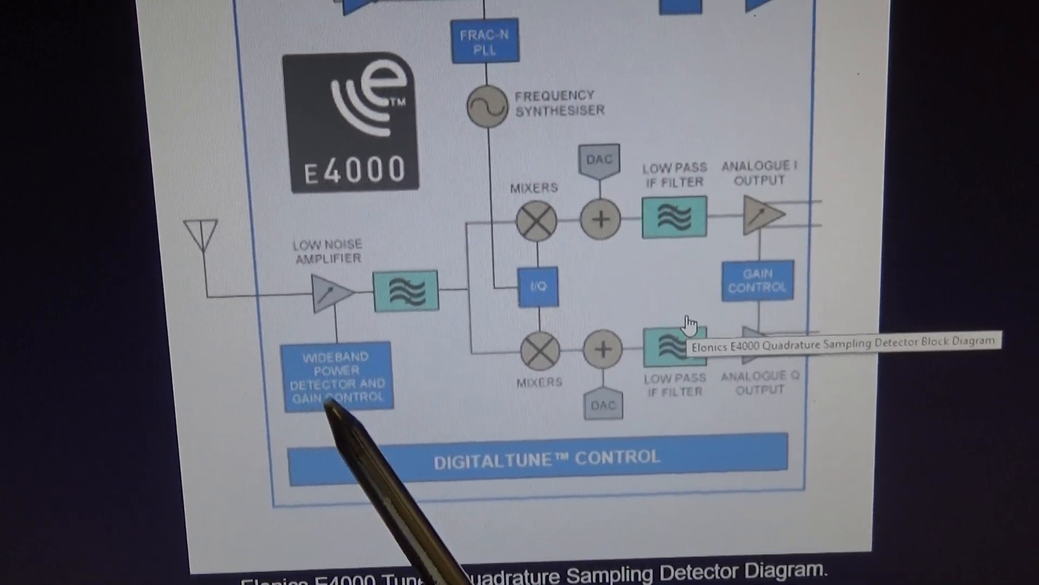
scroll(down, 3)
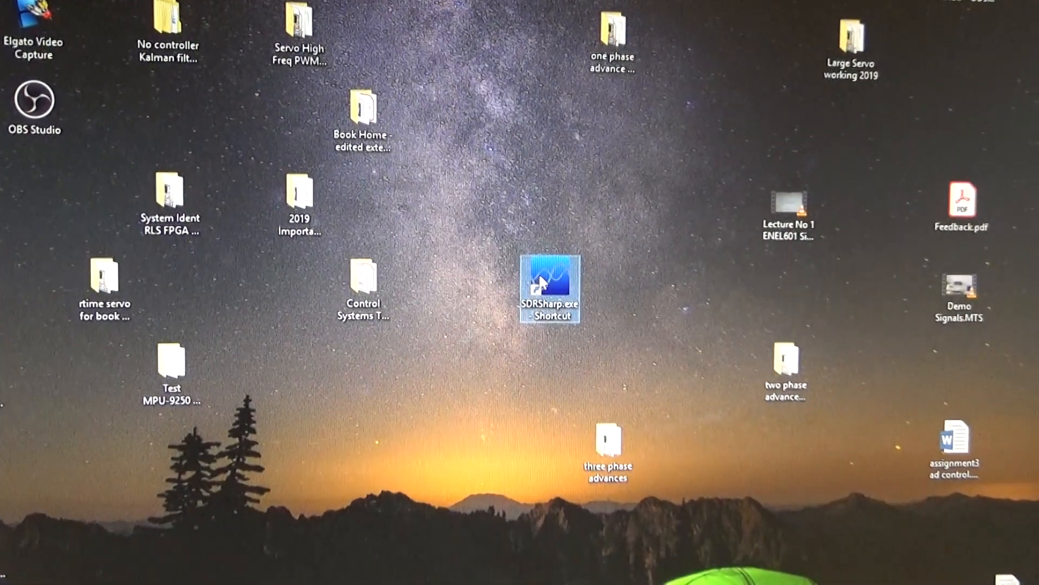
Launch SDRSharp.exe and start the RTL-SDR receiving a live spectrum around 104.6 MHz.
double_click(550, 290)
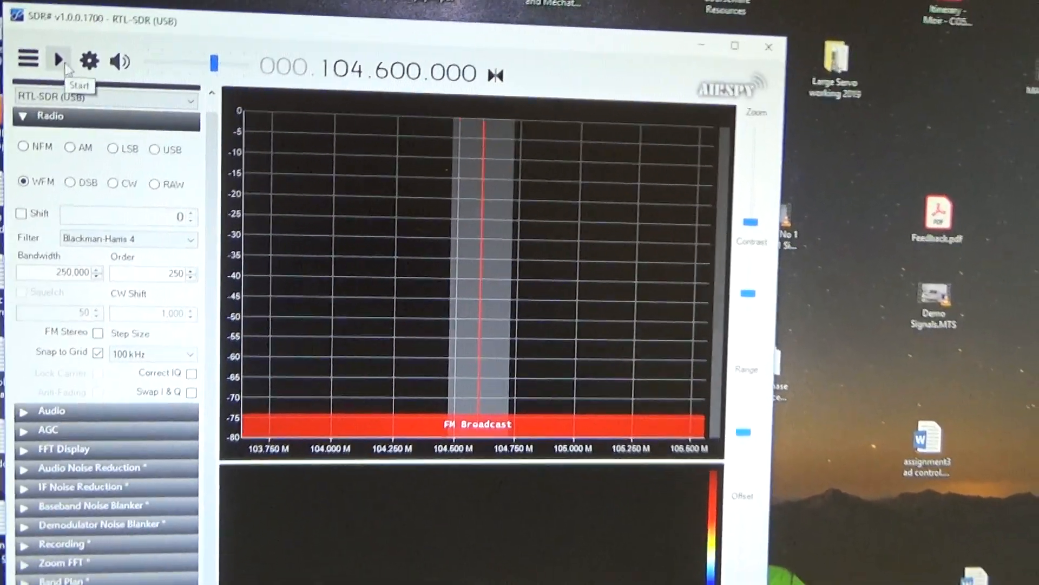
click(58, 59)
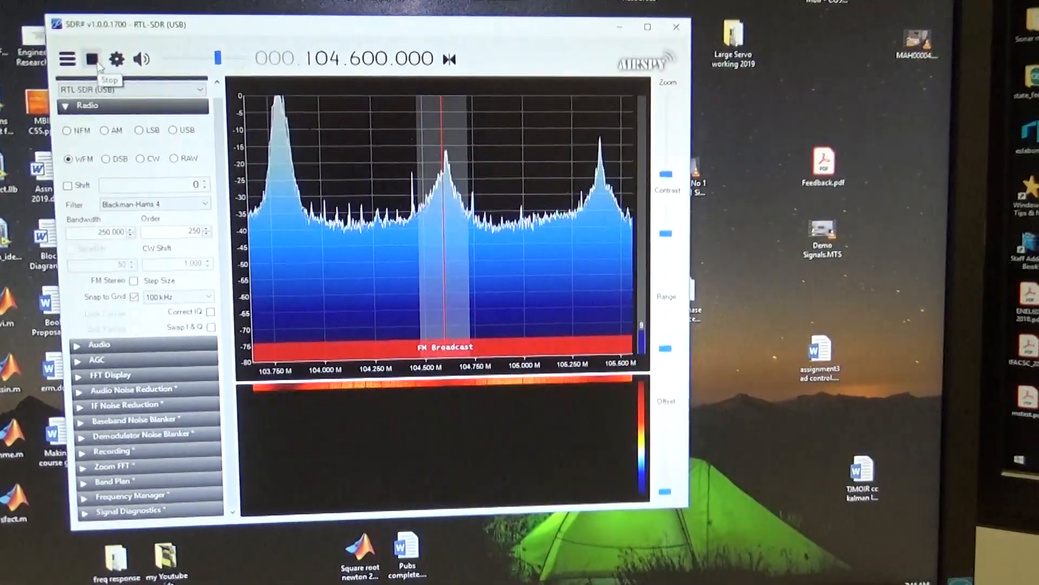